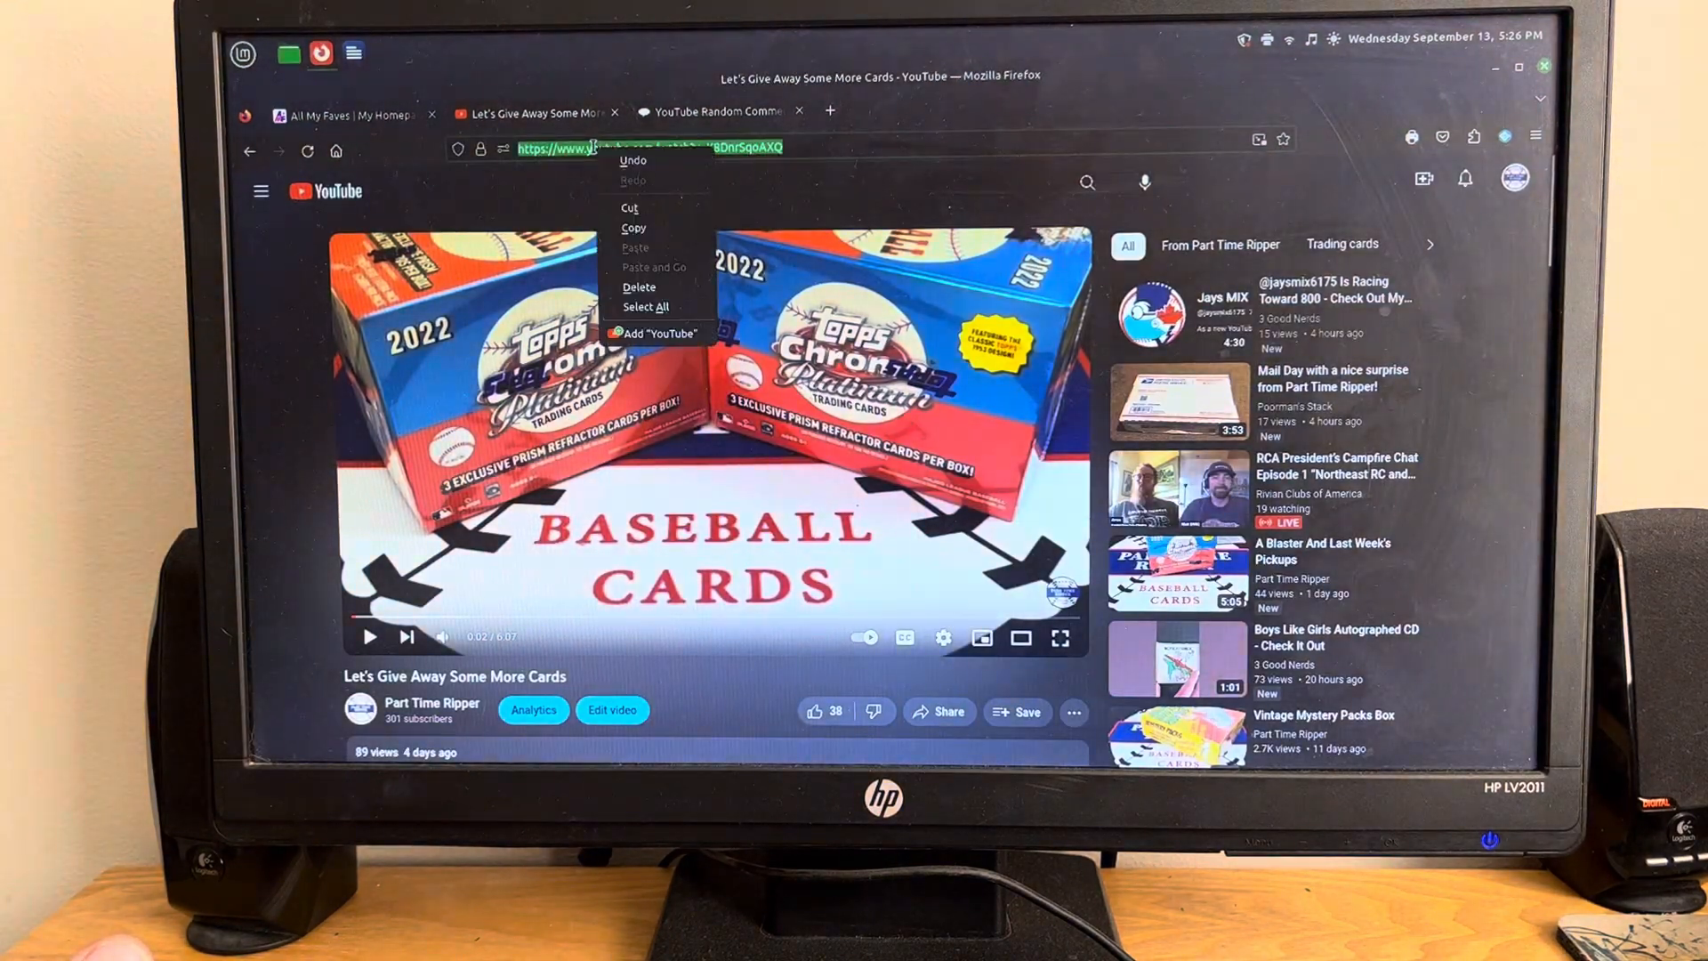
Copy the giveaway video's URL from the address bar for the comment picker.
left_click(708, 111)
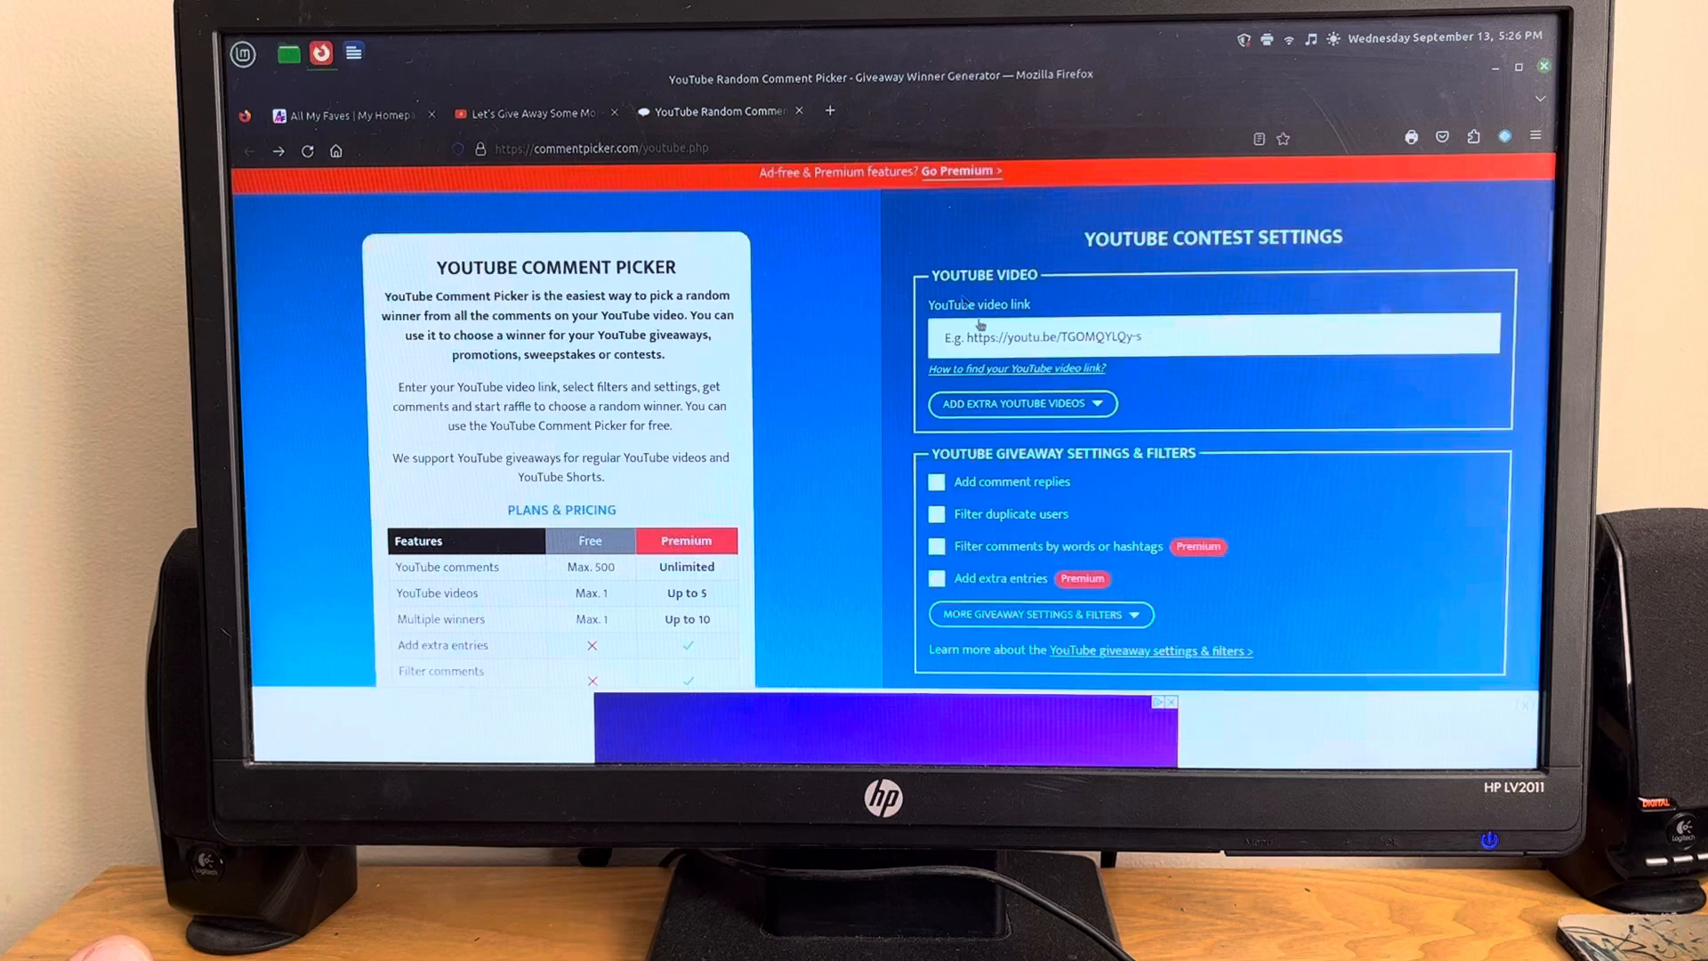
Paste the video link K8DnrSqoAXQ, answer the Solve Sum box with 11, and fetch 43 unique comments.
type("https://www.youtube.com/watch?v=K8DnrSqoAXQ")
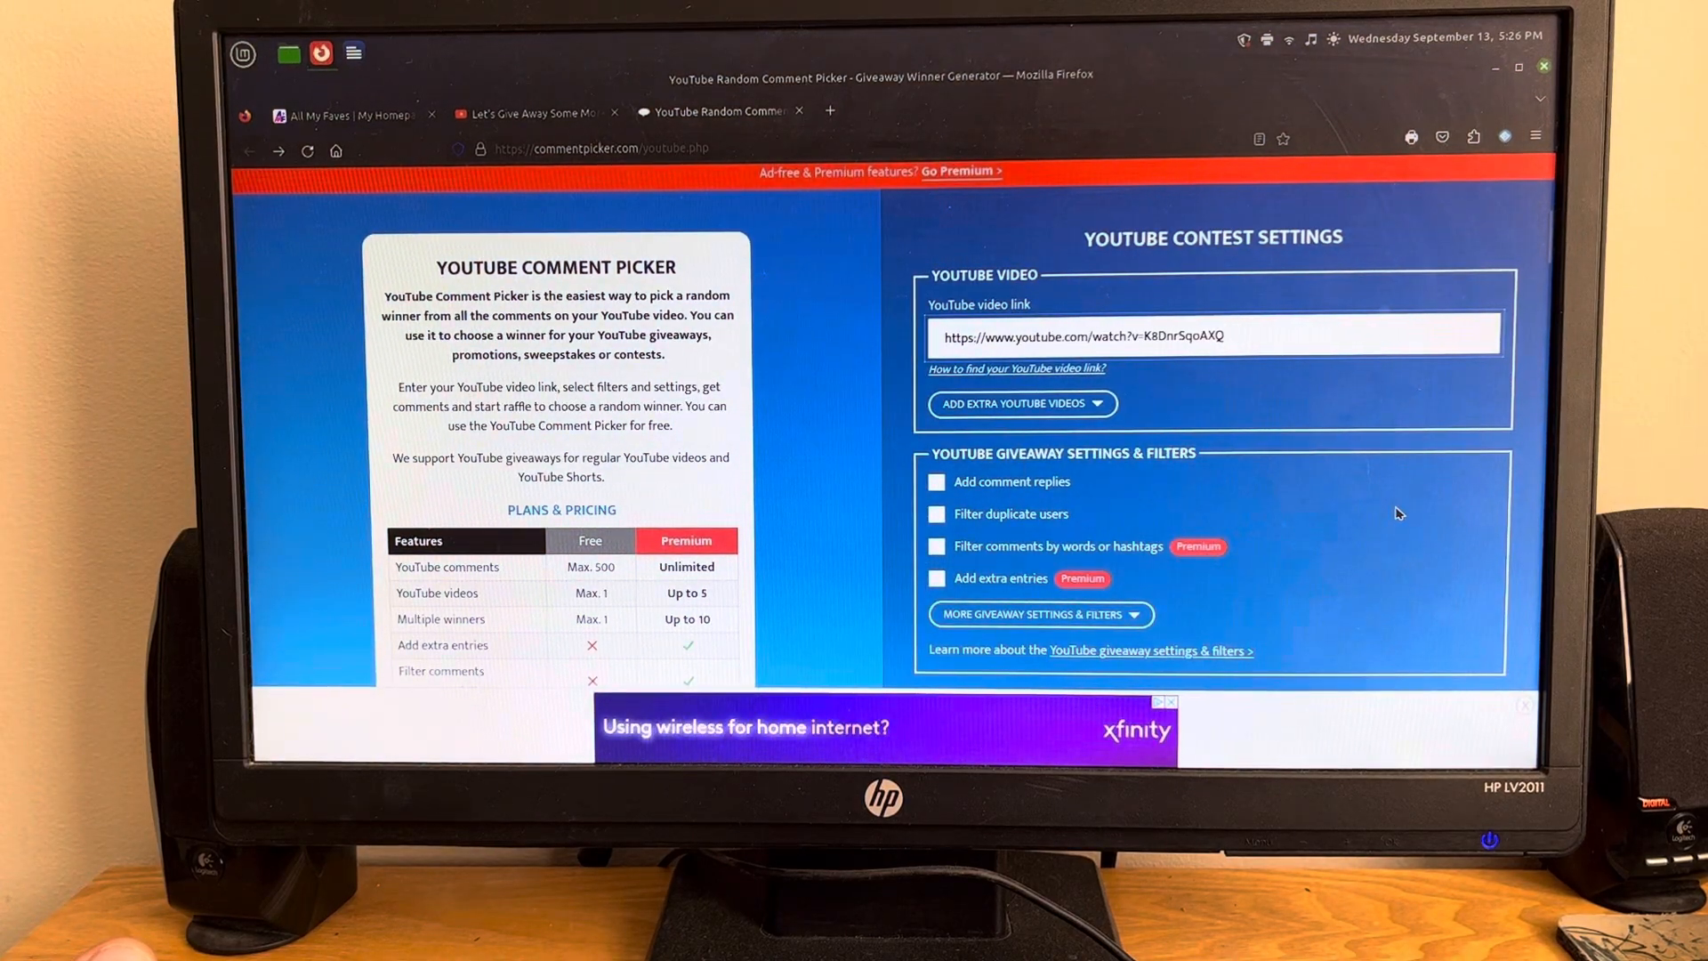
scroll("down", 3)
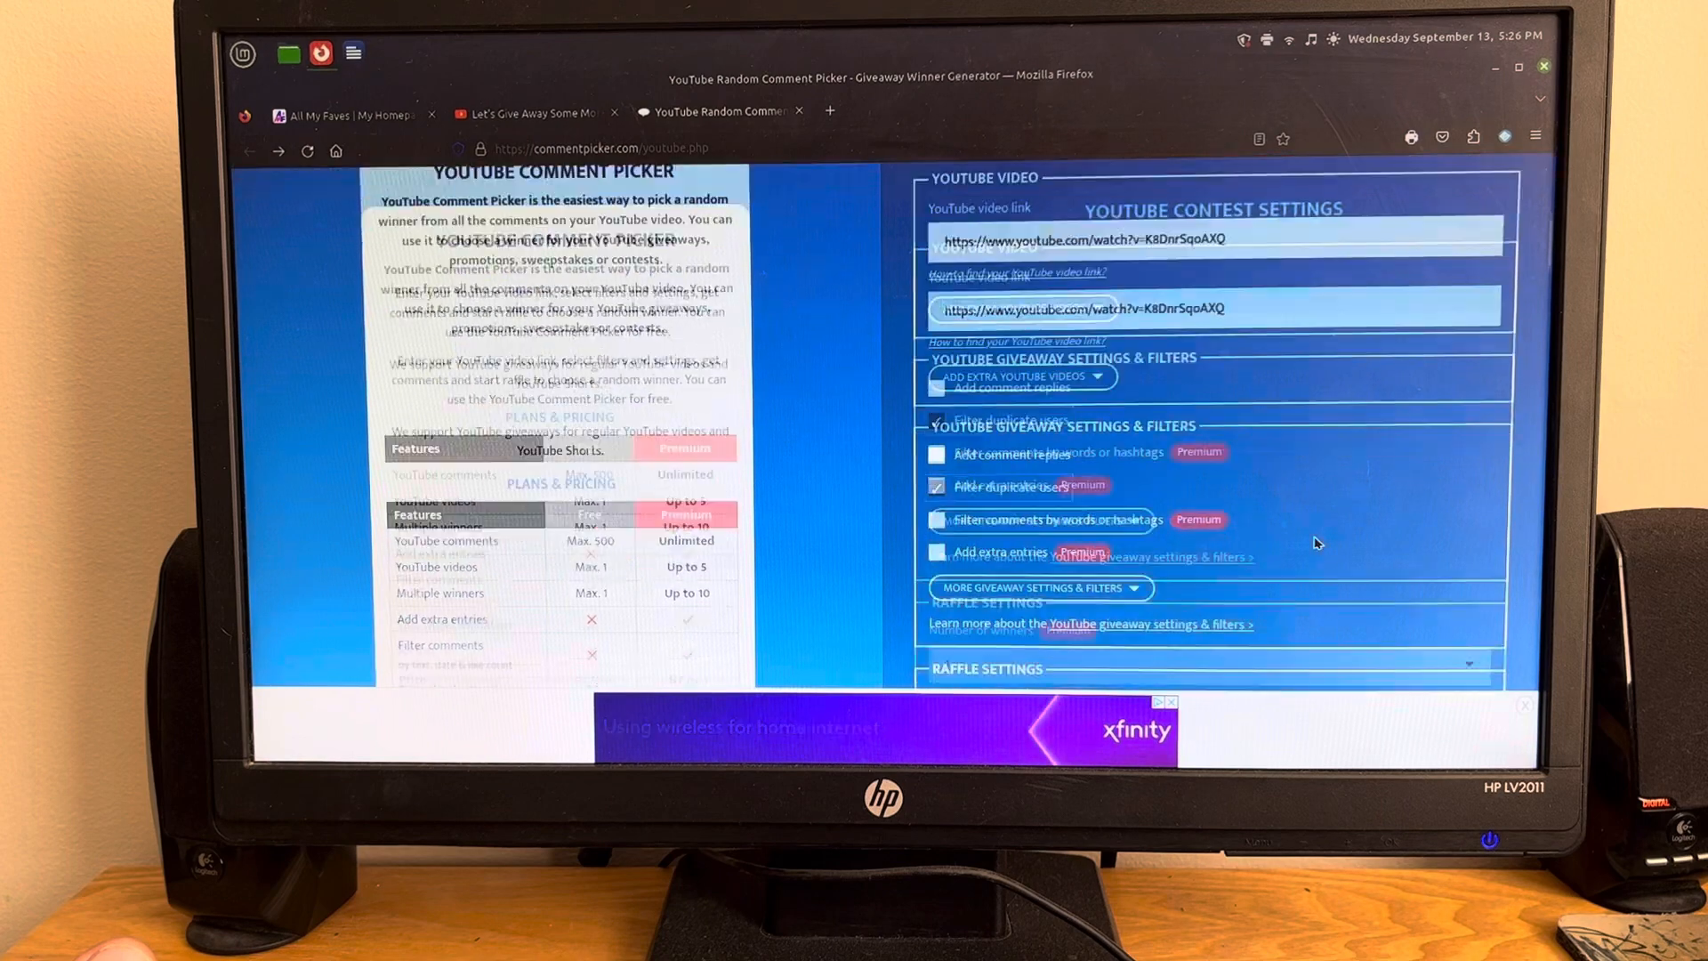
scroll("down", 3)
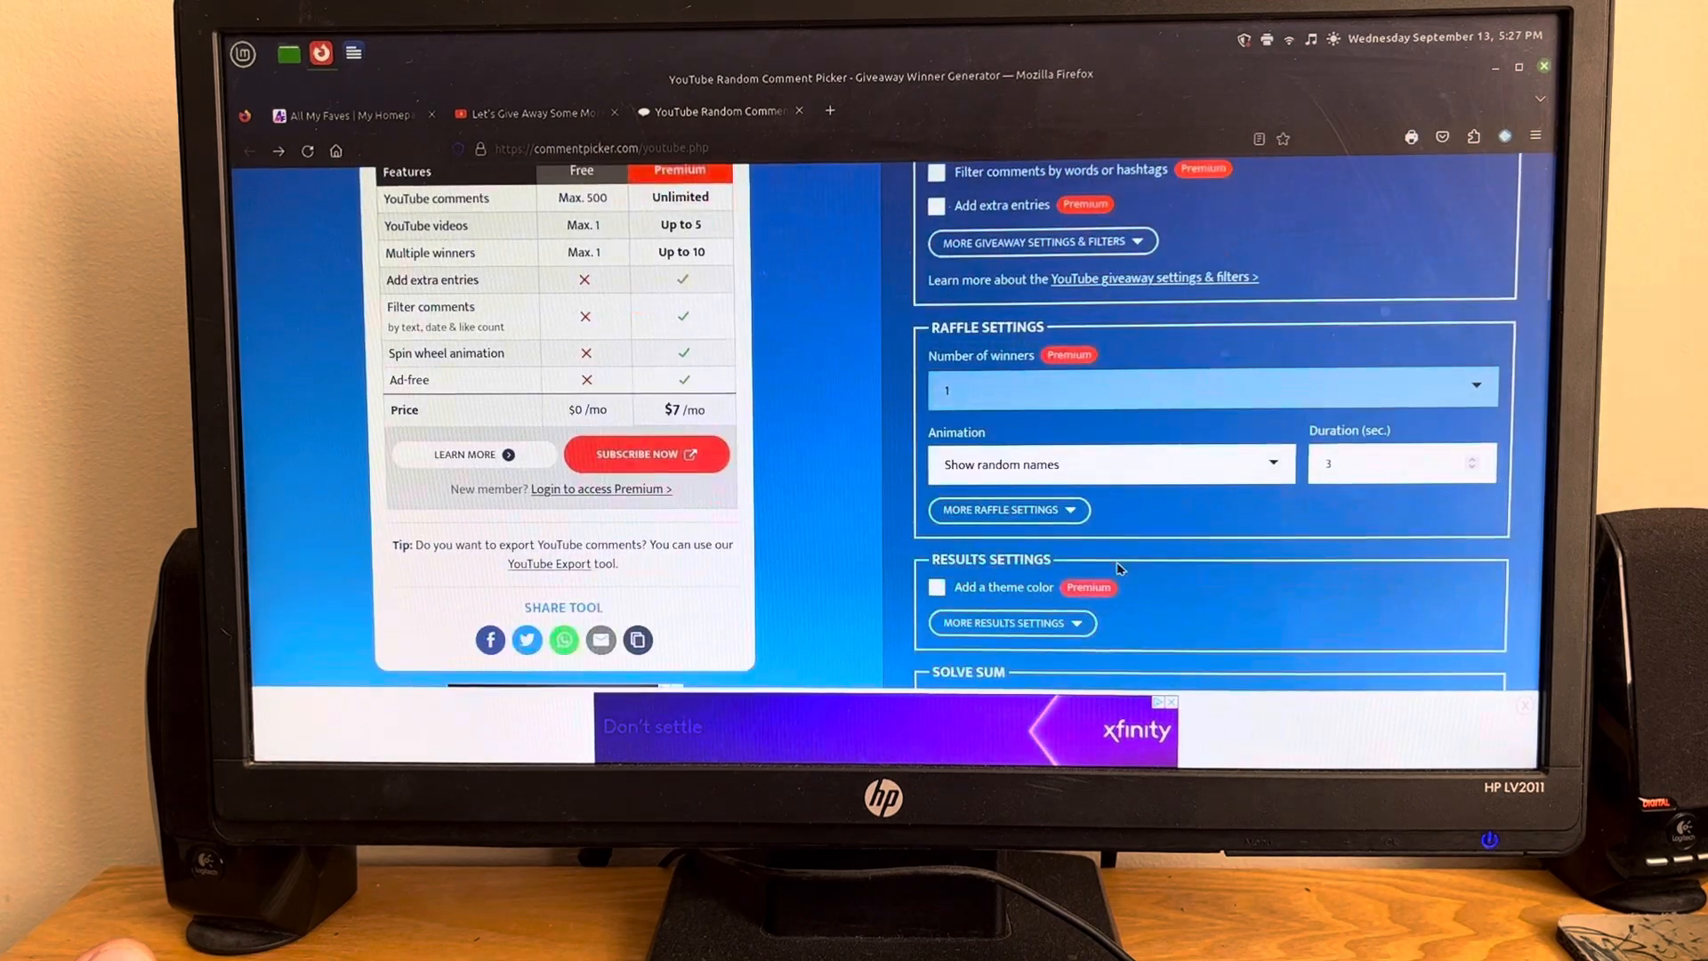
scroll("down", 3)
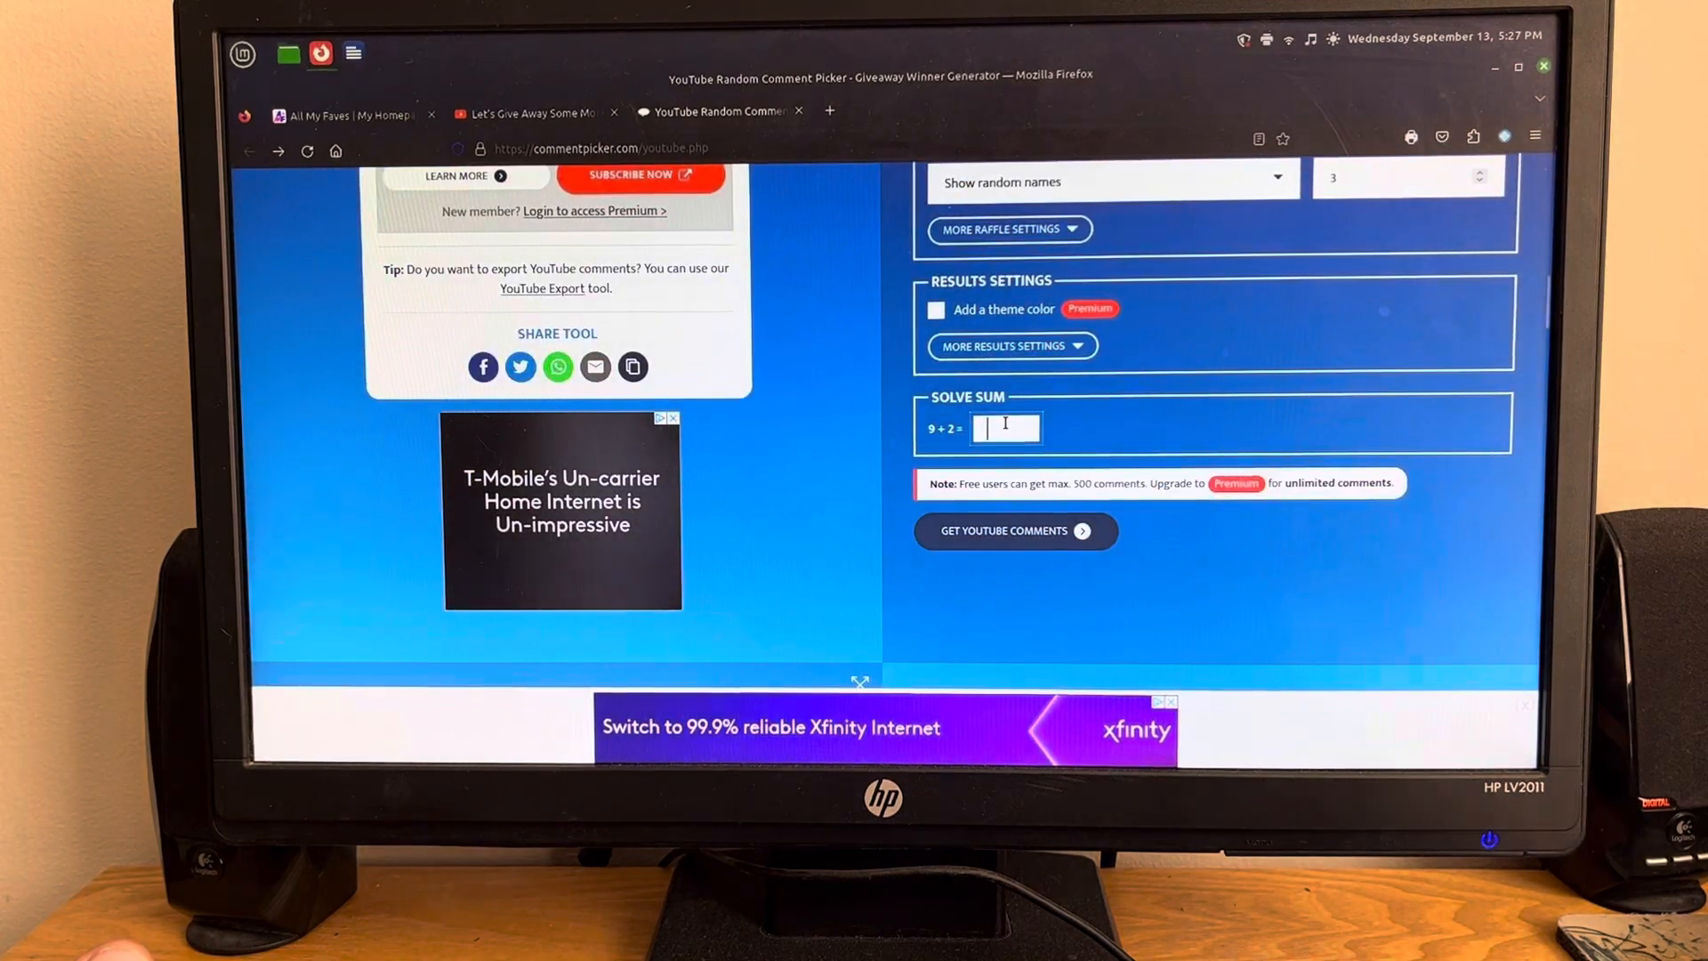
type("11")
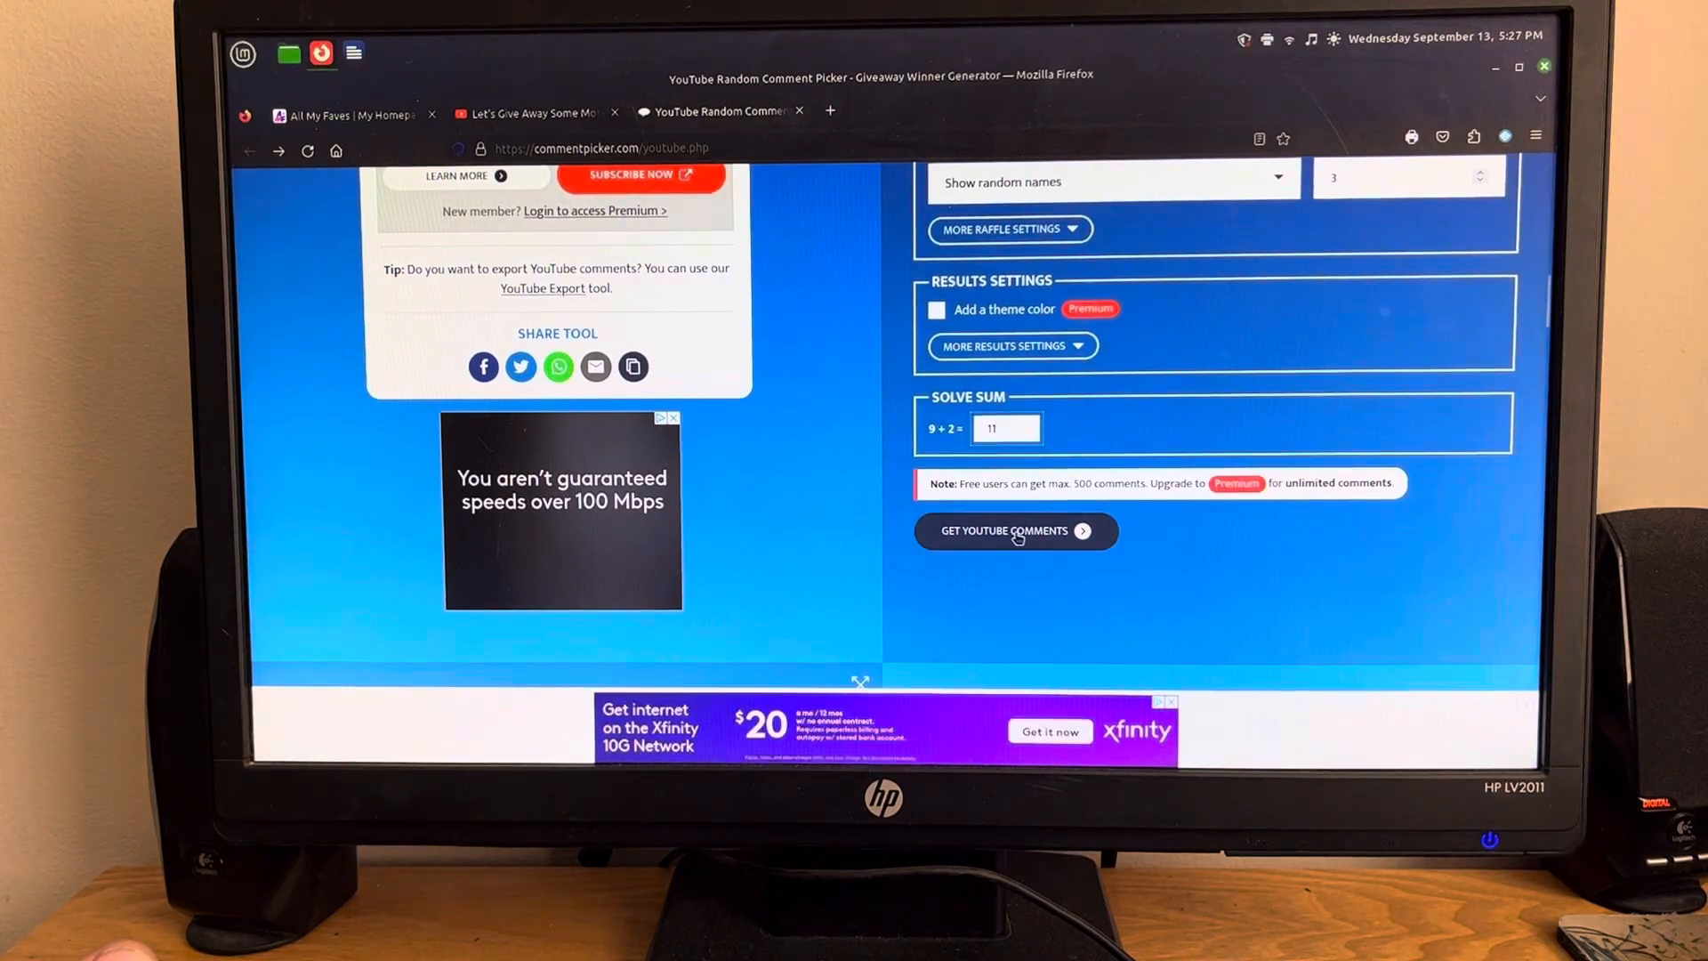
left_click(1008, 530)
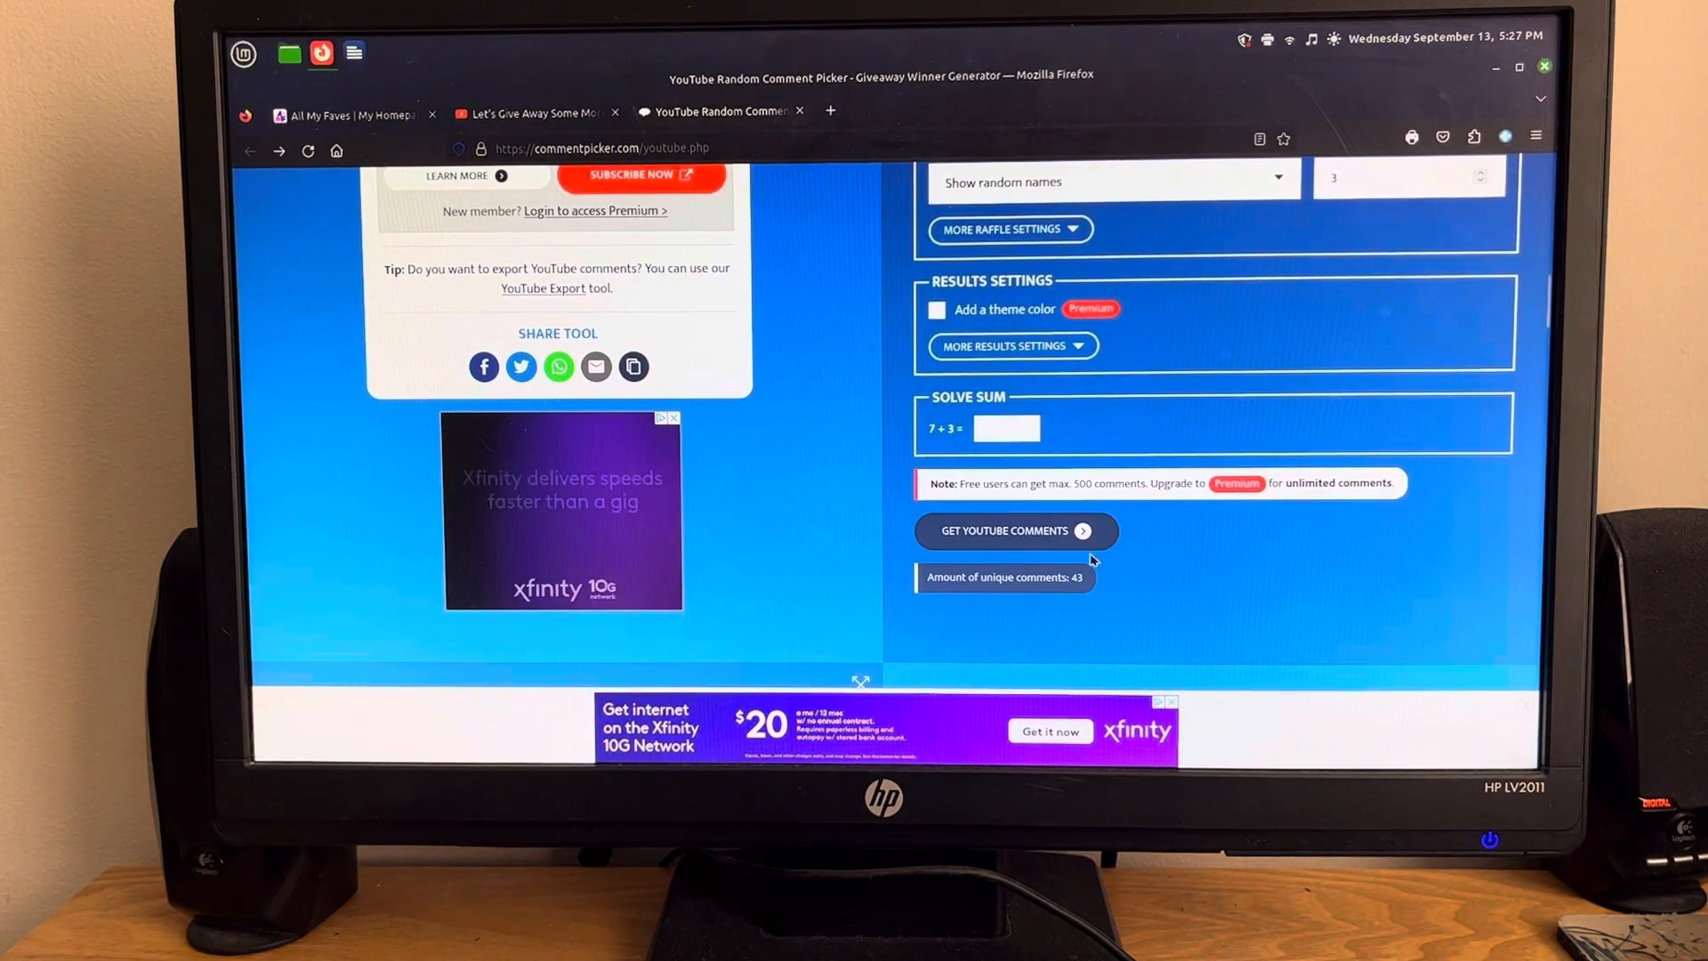
scroll("up", 3)
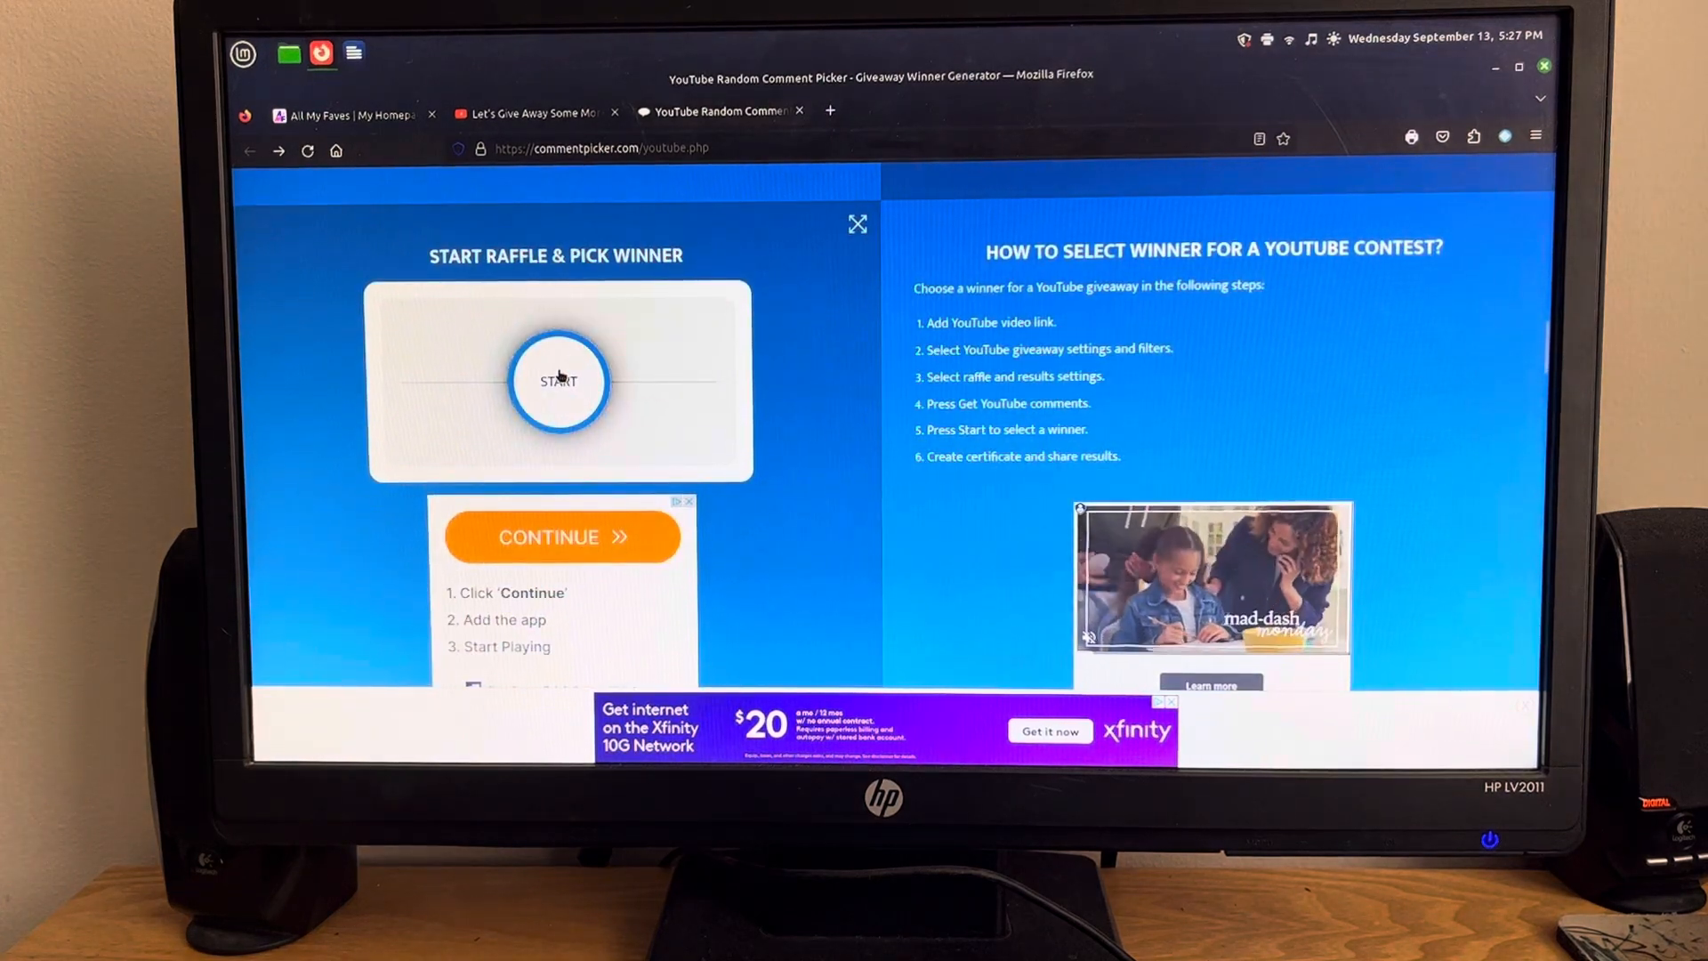
Start the raffle to draw one random winner from the 43 entries.
left_click(558, 380)
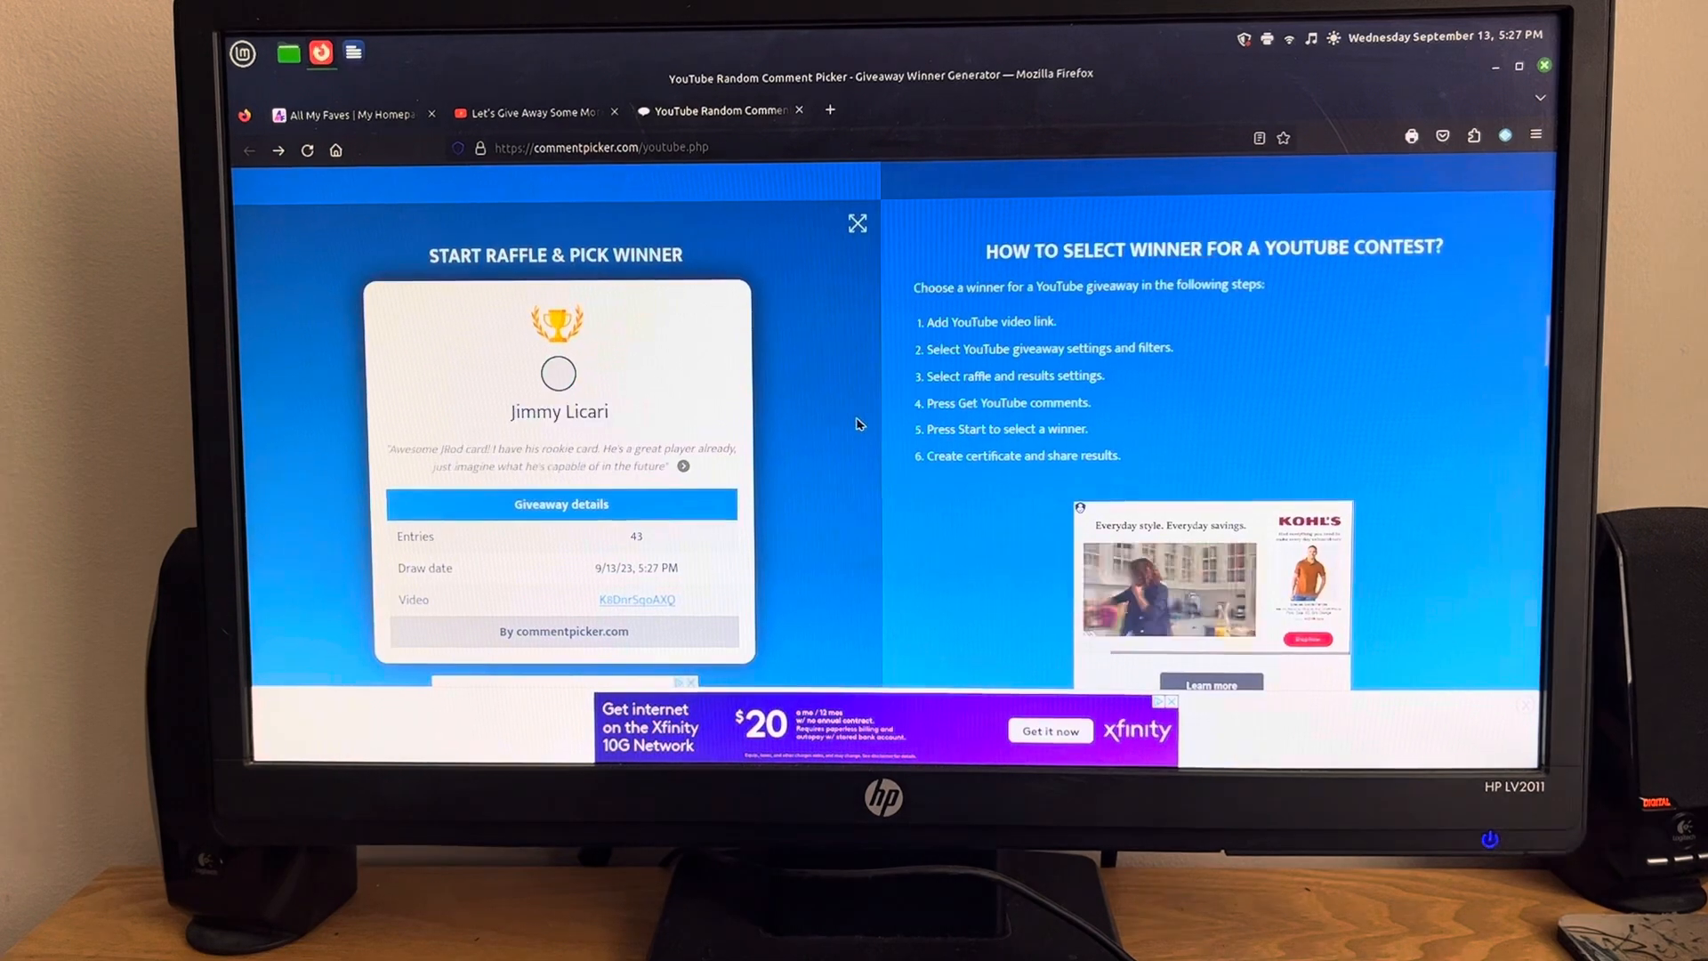